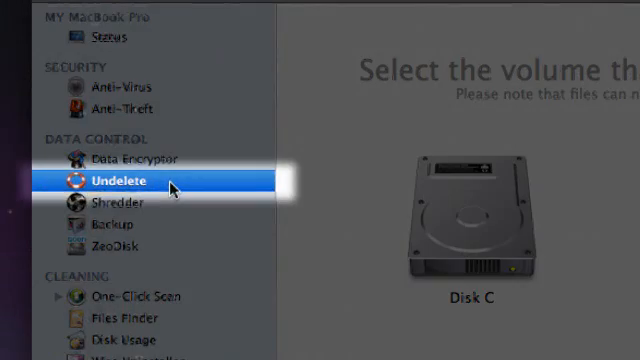
- Launch Undelete from the Data Control sidebar with the flash drive as the scan volume
{"action": "left_click", "coordinate": [120, 180]}
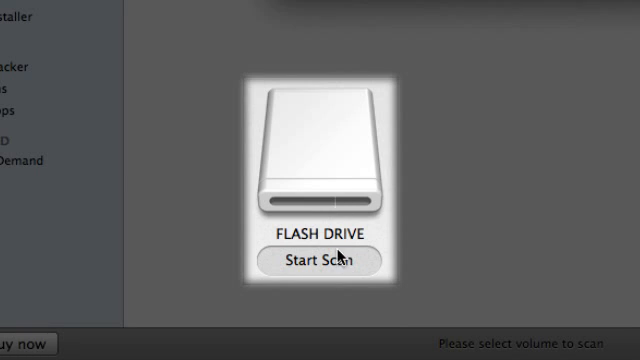
- Start scanning the flash drive for deleted files, confirming the administrator password
{"action": "left_click", "coordinate": [320, 262]}
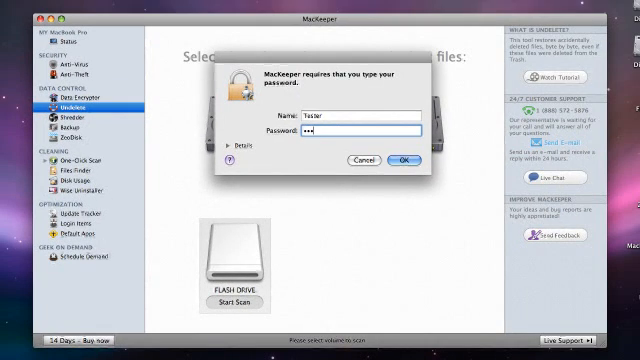
{"action": "left_click", "coordinate": [396, 158]}
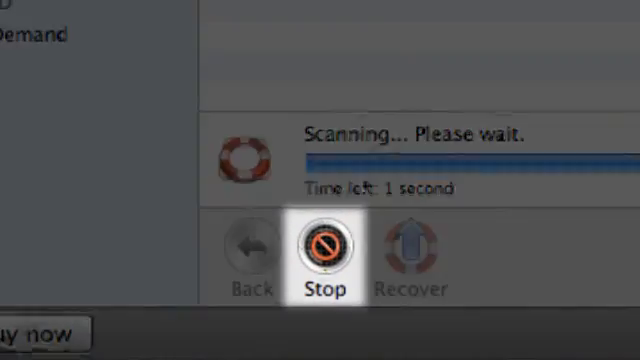
{"action": "left_click", "coordinate": [324, 248]}
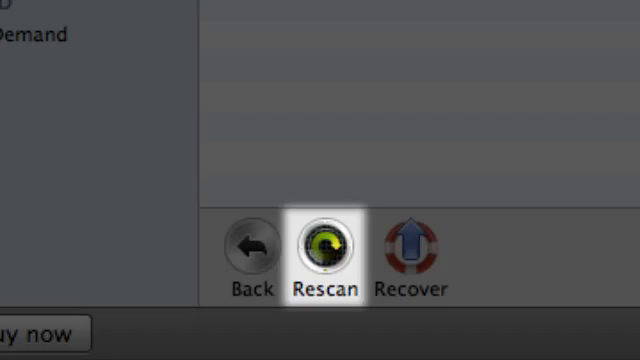
- Browse the All results list of deleted files found, 21 of 23 marked for recovery
{"action": "left_click", "coordinate": [324, 248]}
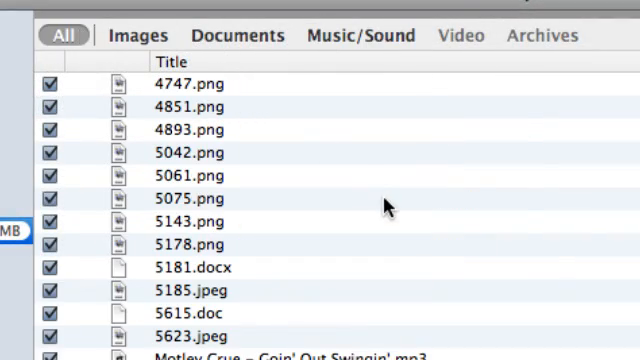
{"action": "scroll", "scroll_direction": "down", "scroll_amount": 3}
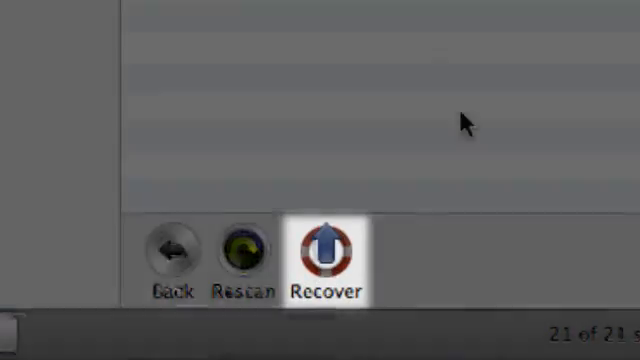
- Recover the checked deleted files into the Documents folder
{"action": "left_click", "coordinate": [324, 252]}
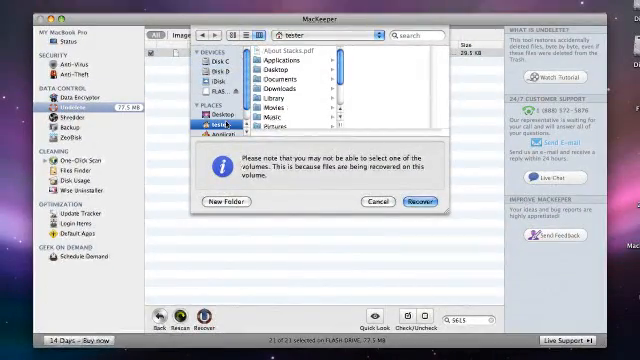
{"action": "left_click", "coordinate": [276, 72]}
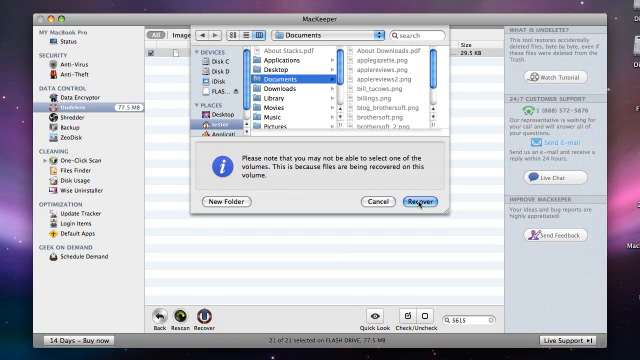
{"action": "left_click", "coordinate": [412, 200]}
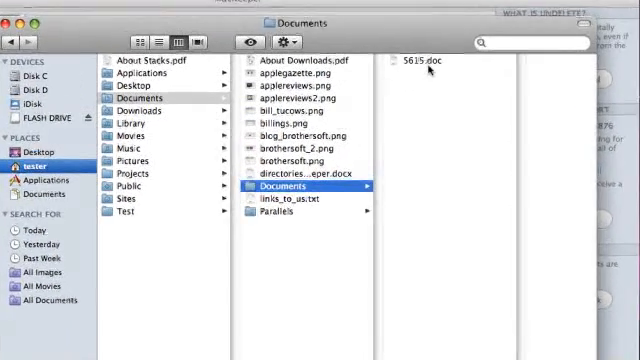
- Preview the recovered 5615.doc in Documents and open it in the word processor
{"action": "left_click", "coordinate": [420, 56]}
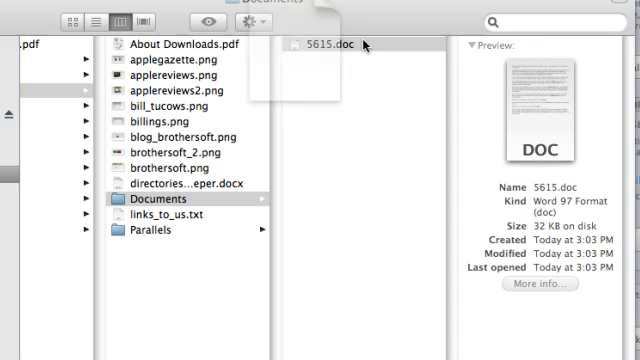
{"action": "double_click", "coordinate": [322, 44]}
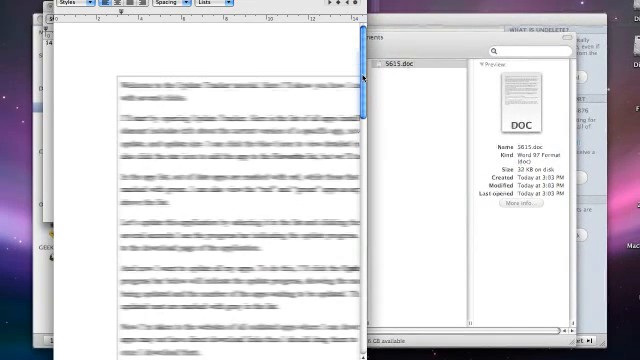